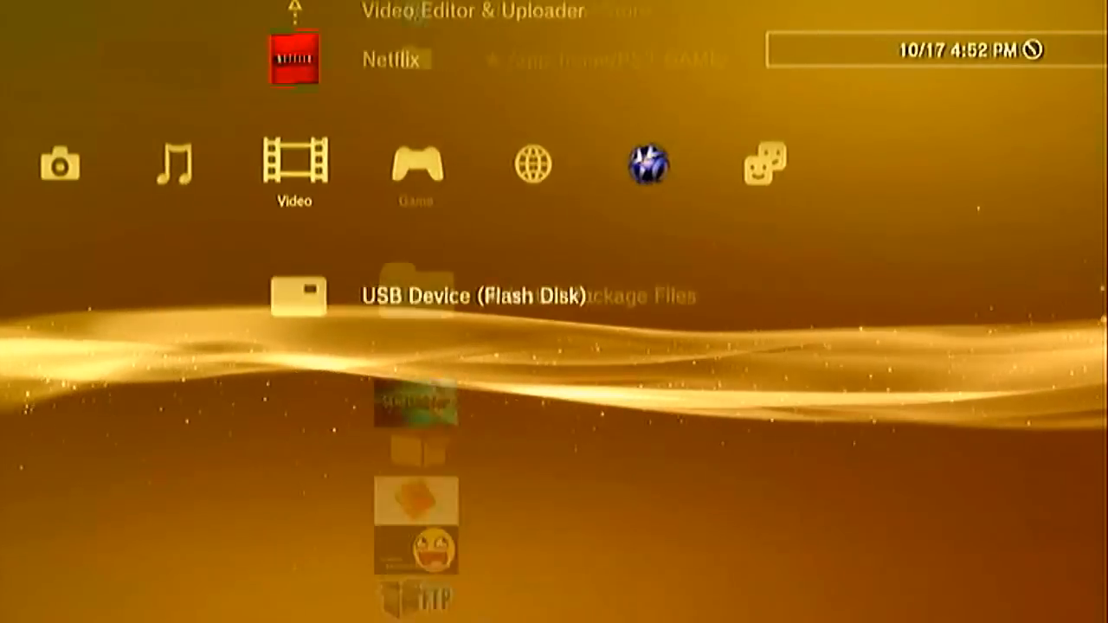
# - Open System Settings under Settings and scroll down to About PlayStation 3
pyautogui.press('Right')
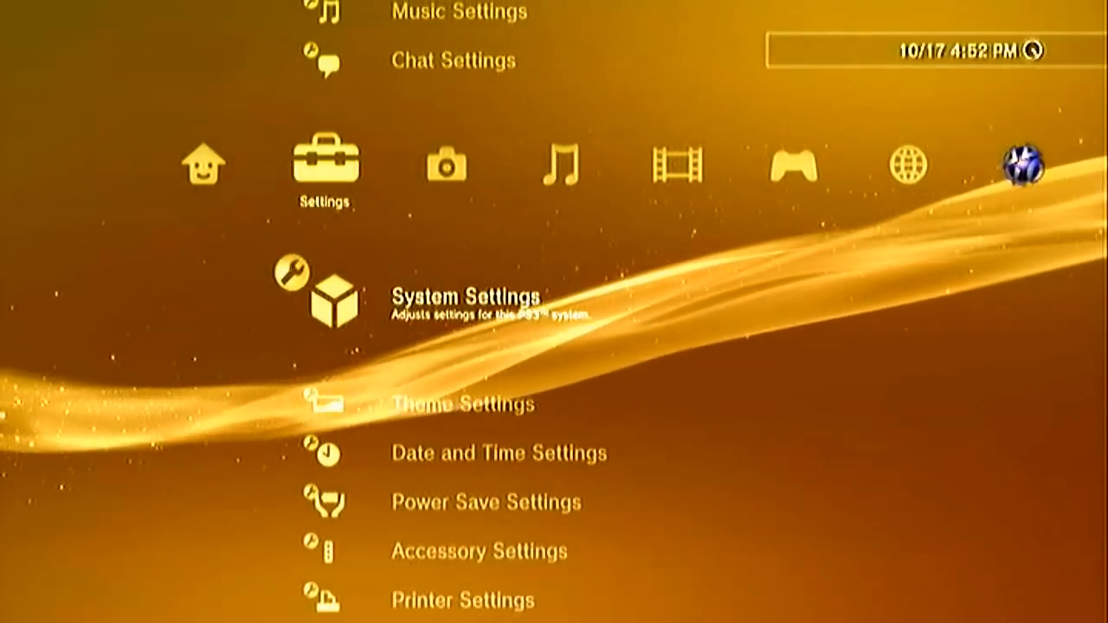
pyautogui.scroll(-3)
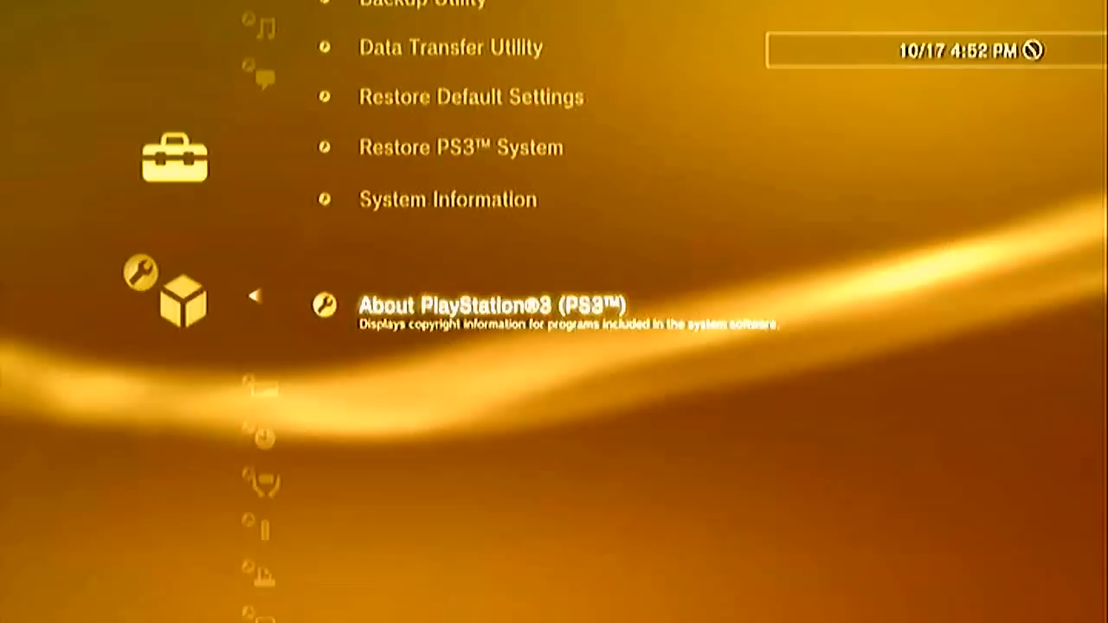
pyautogui.click(445, 199)
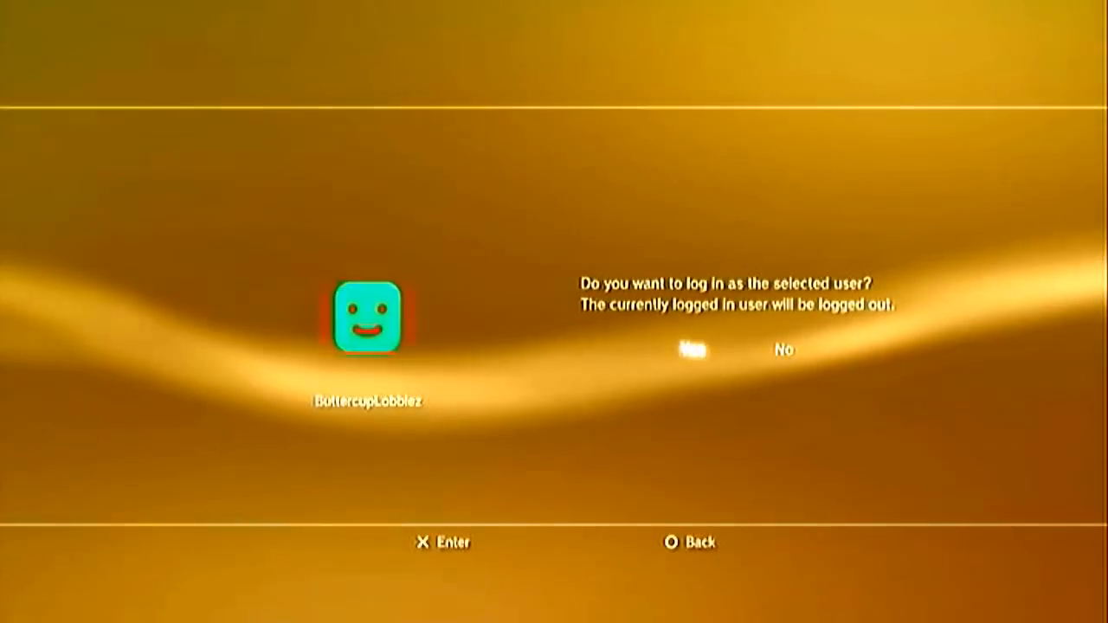
# - Log in as the selected user, enable Internet Connection, and start Internet Connection Settings
pyautogui.click(693, 349)
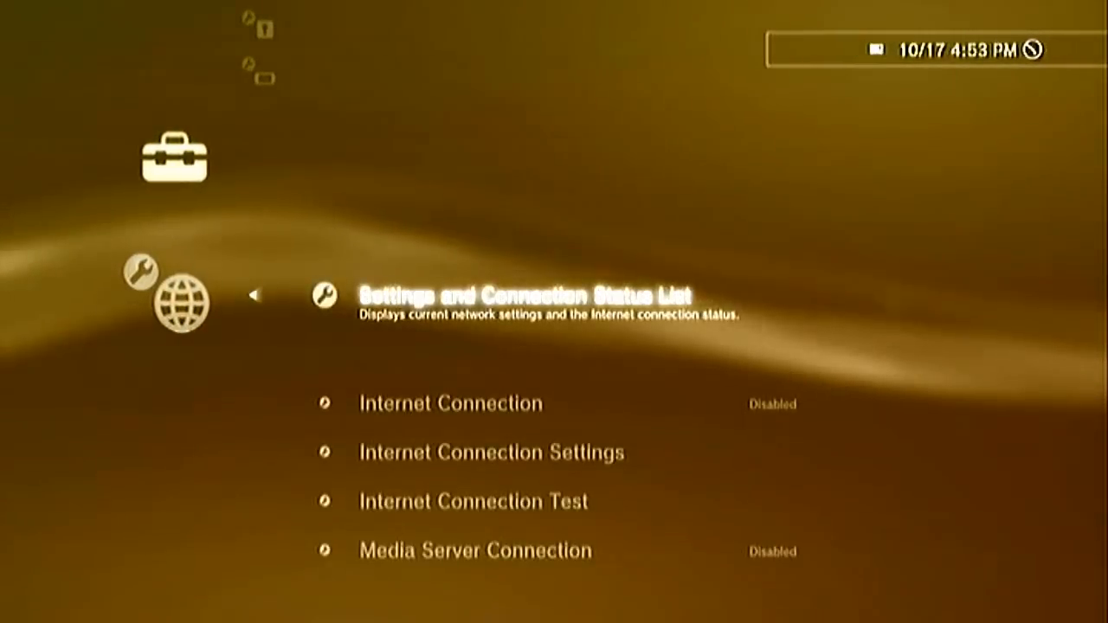
pyautogui.press('down')
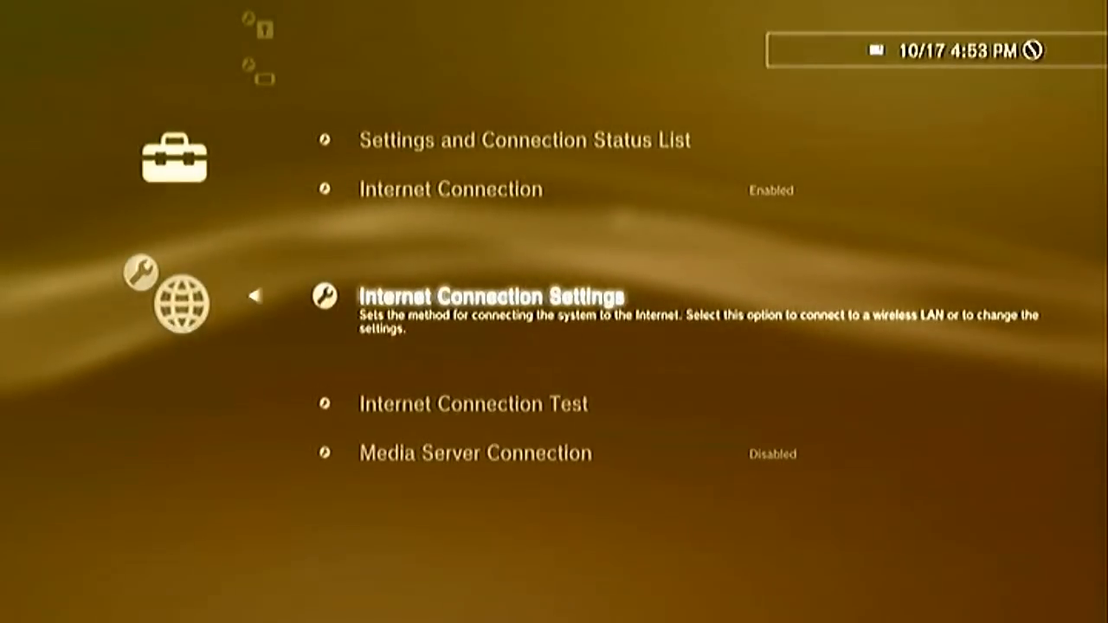
pyautogui.click(490, 295)
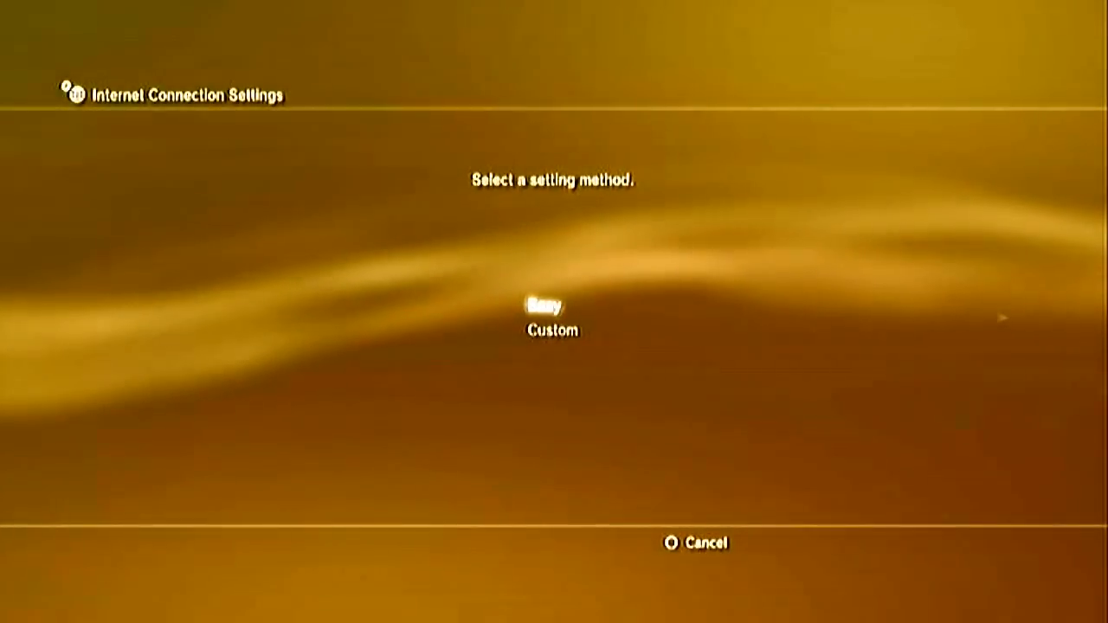
# - Set up a Custom wired connection with DHCP host name unset and UPnP enabled
pyautogui.click(542, 307)
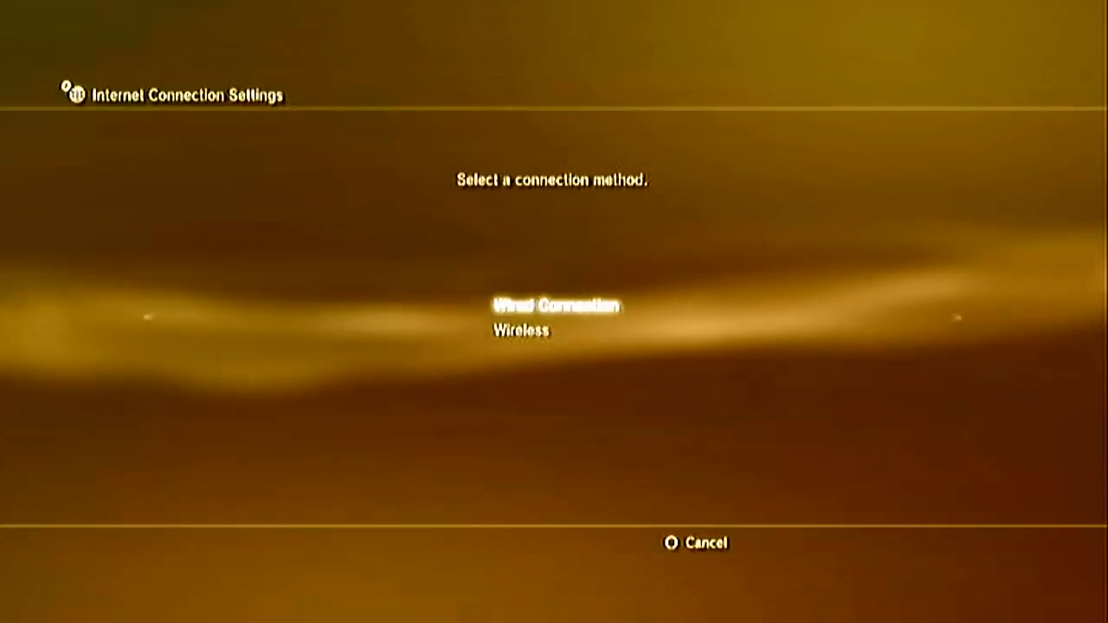
pyautogui.click(517, 333)
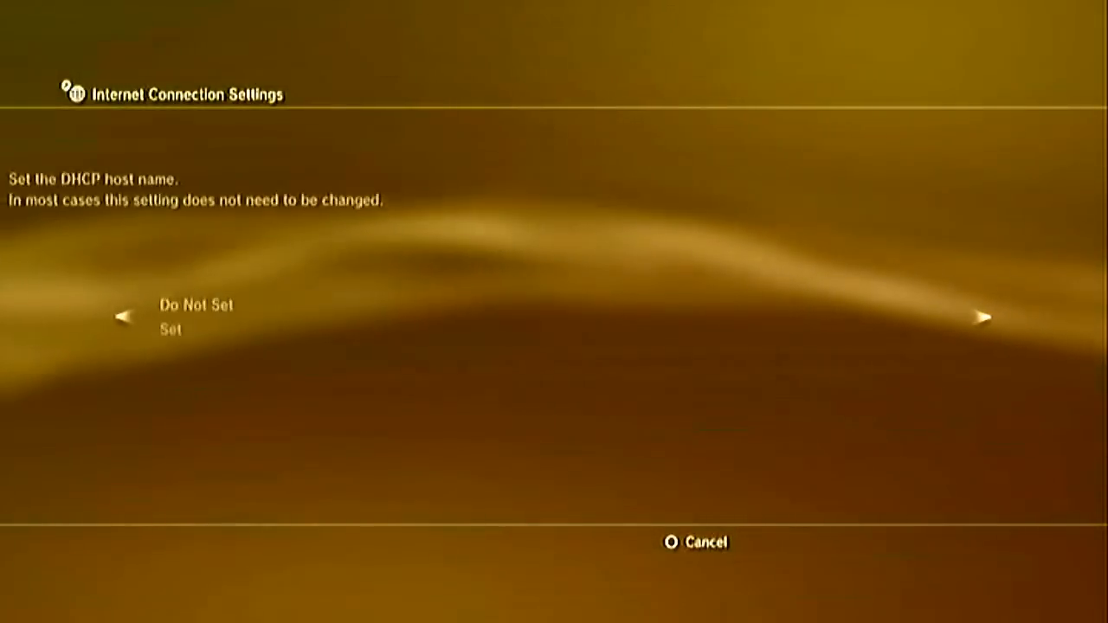
pyautogui.click(981, 321)
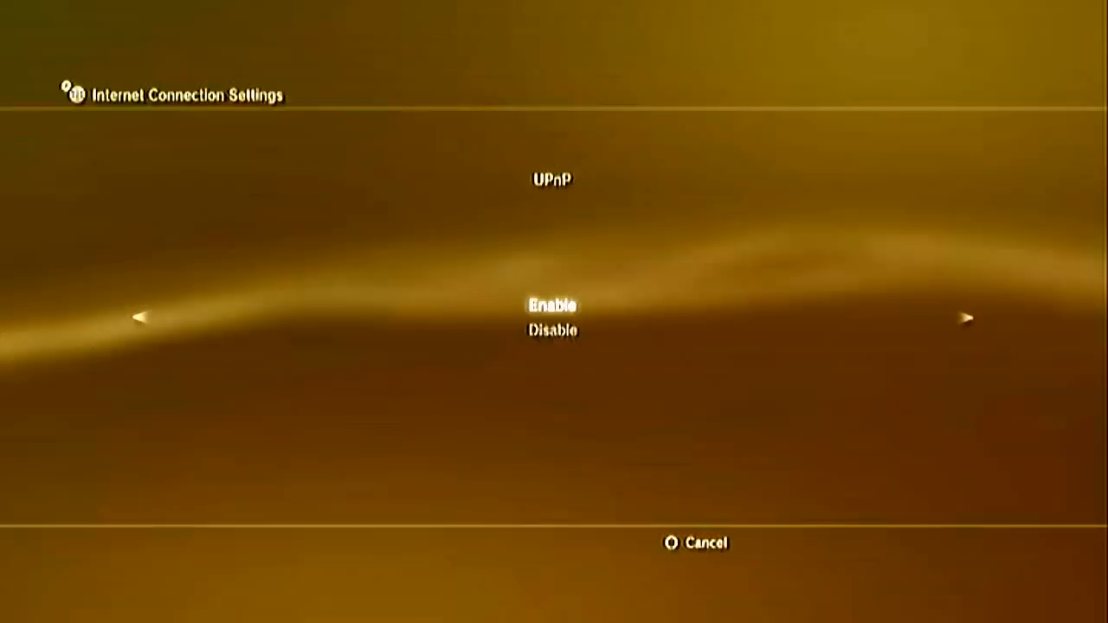
pyautogui.click(554, 304)
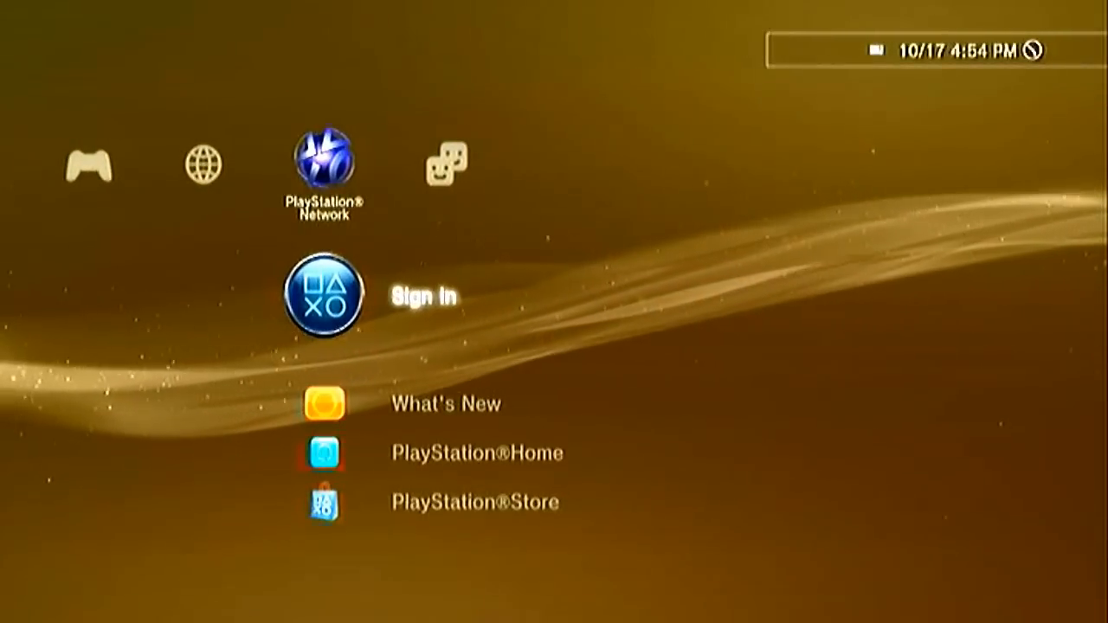
# - Sign in to PlayStation Network and scroll through the XMB columns
pyautogui.click(329, 297)
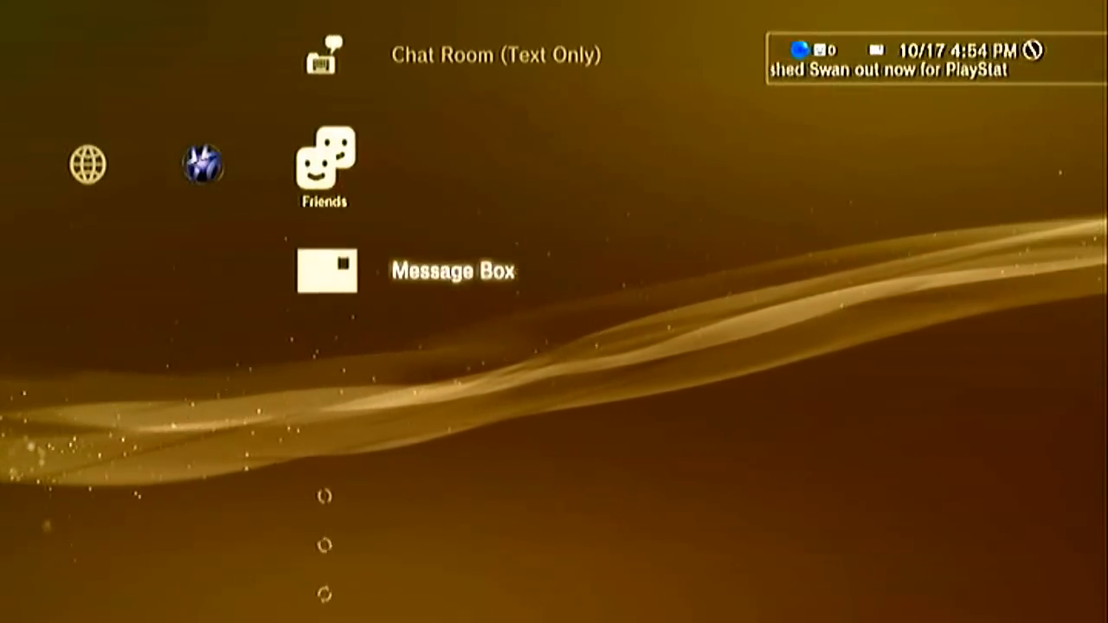
pyautogui.scroll(-3)
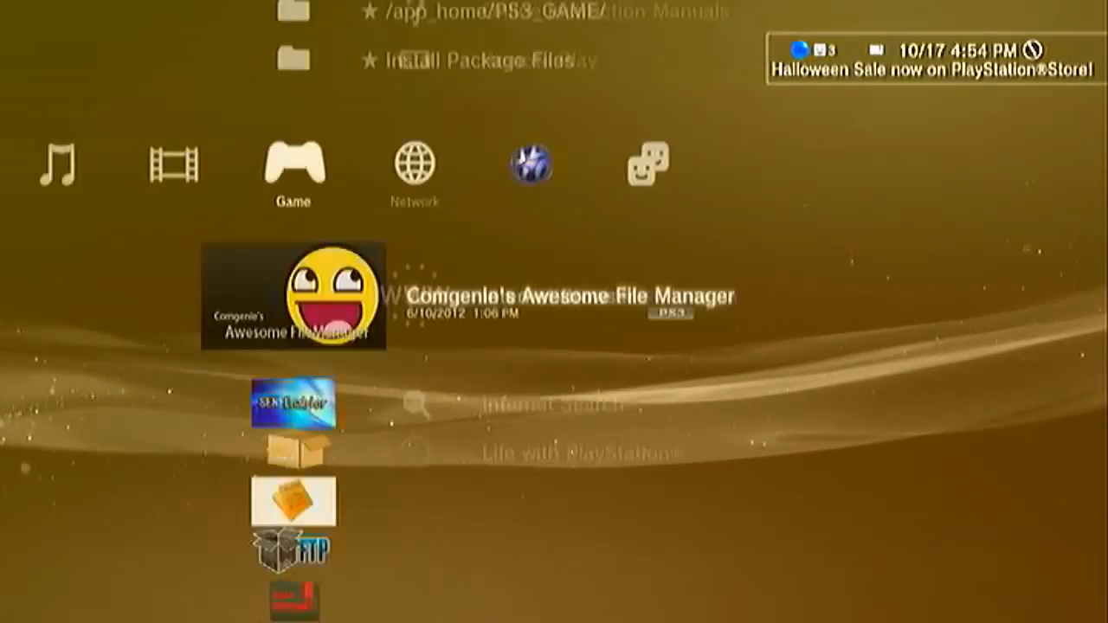
# - Browse SEN Enabler, the file manager and Install Package Files in the Game column
pyautogui.press('Down')
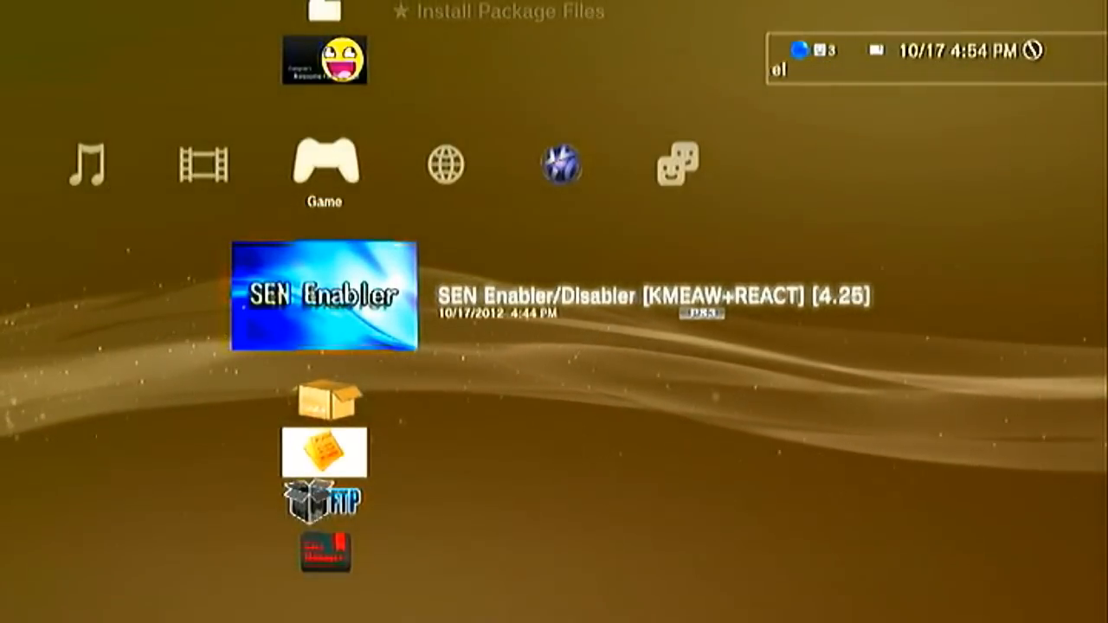
pyautogui.press('Up')
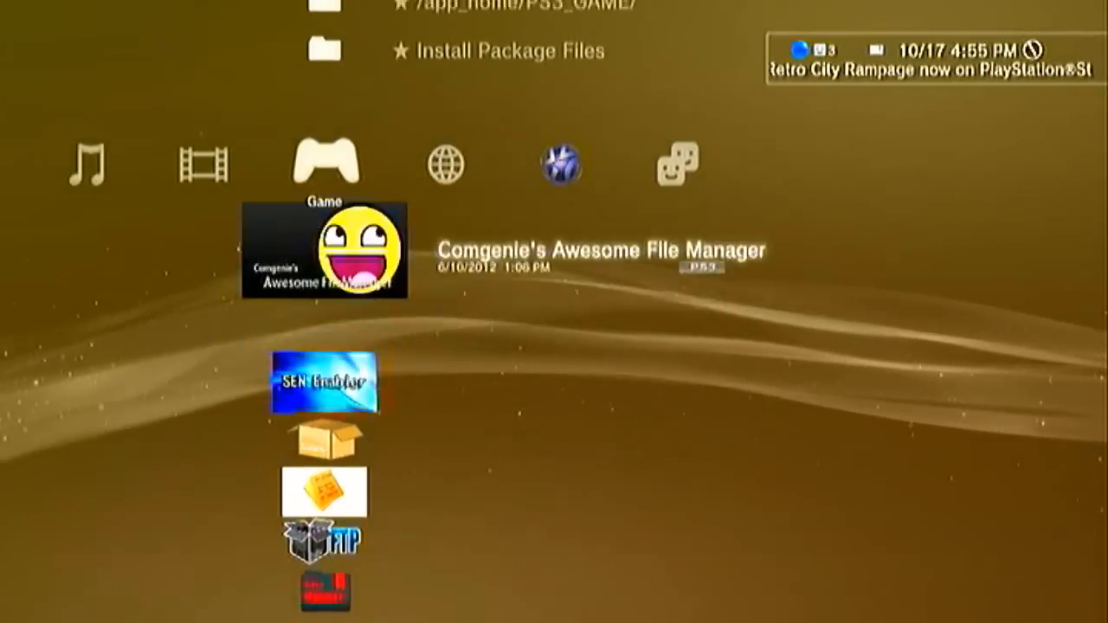
pyautogui.press('Down')
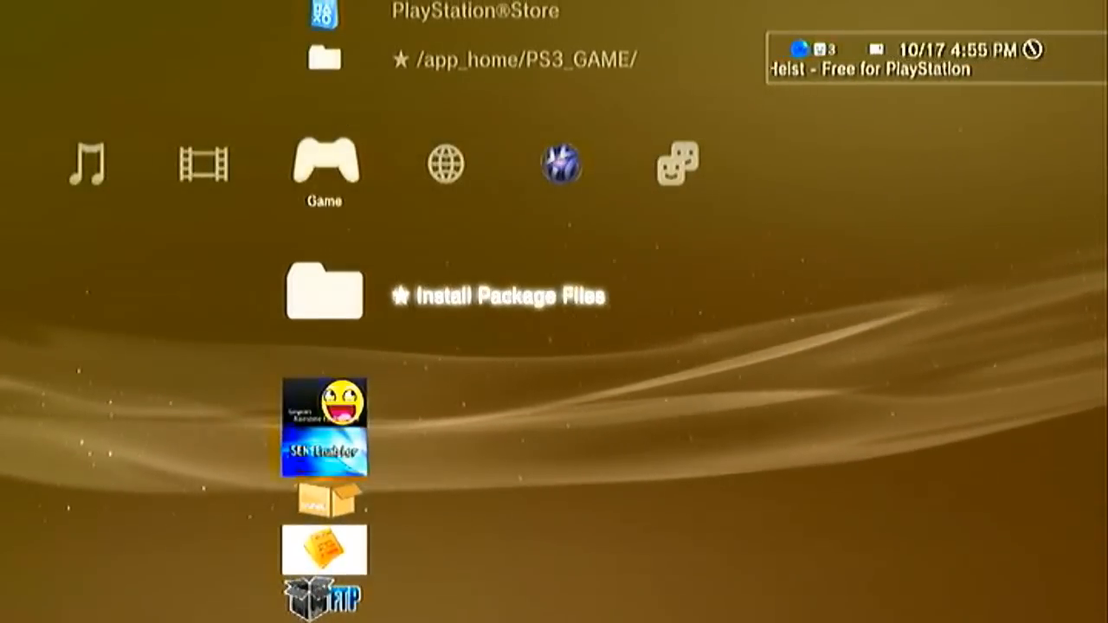
pyautogui.scroll(-3)
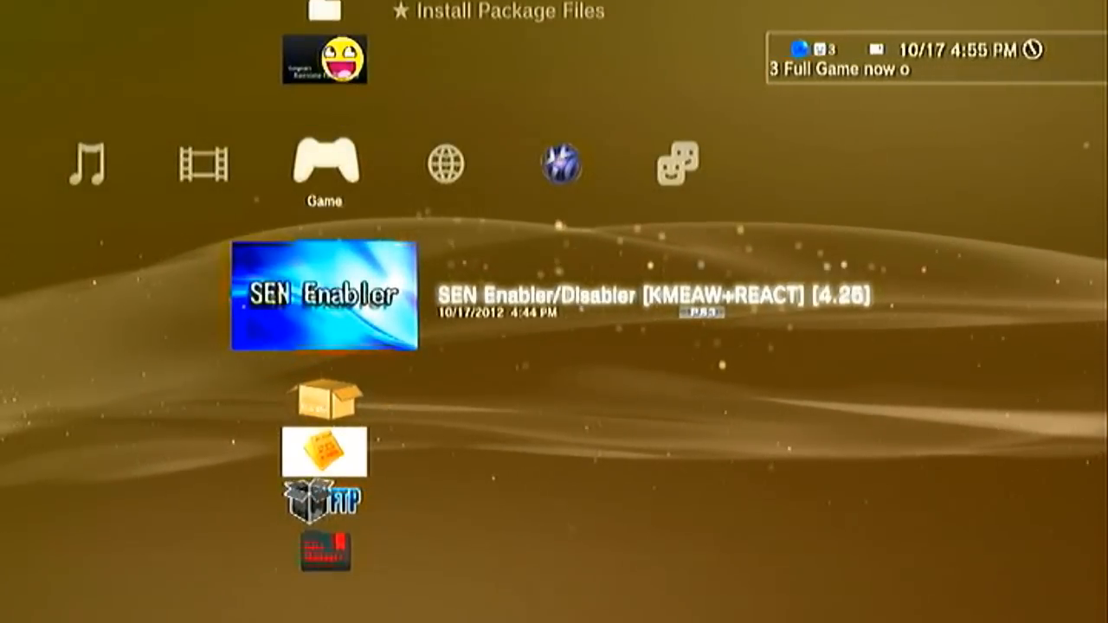
pyautogui.press('Up')
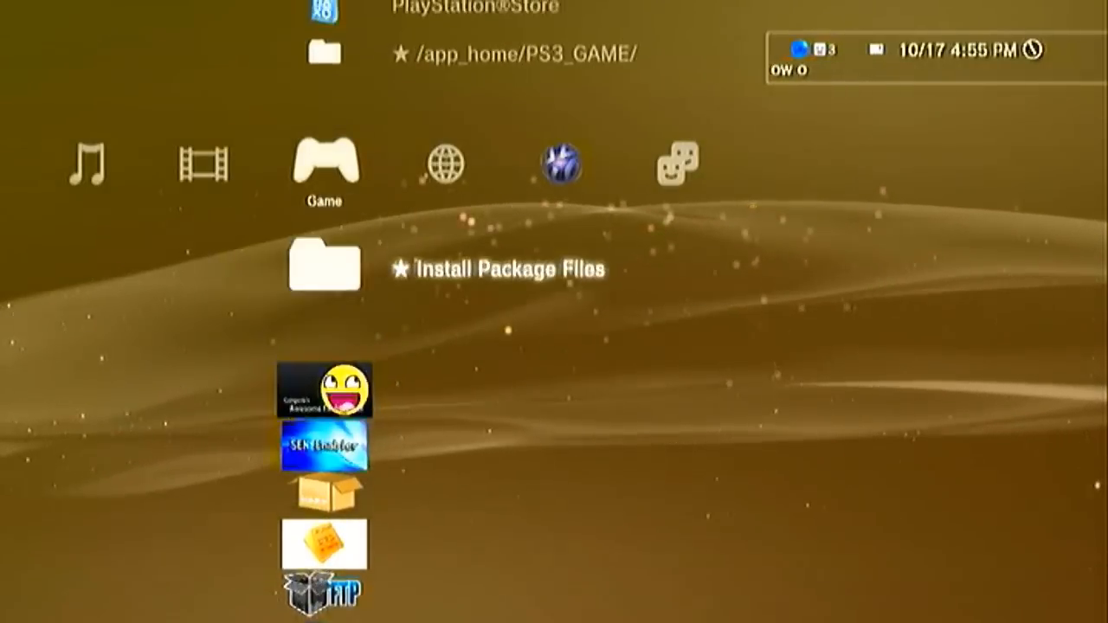
pyautogui.scroll(-3)
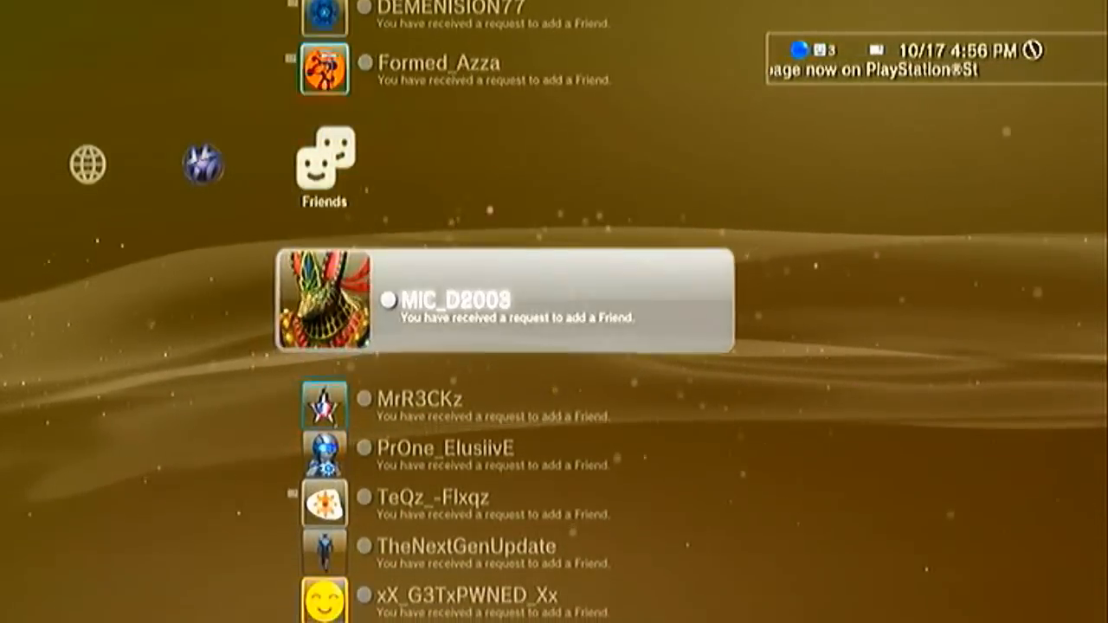
# - Scroll past the friend requests to the online friends, including NaturalModz playing Black Ops
pyautogui.scroll(-3)
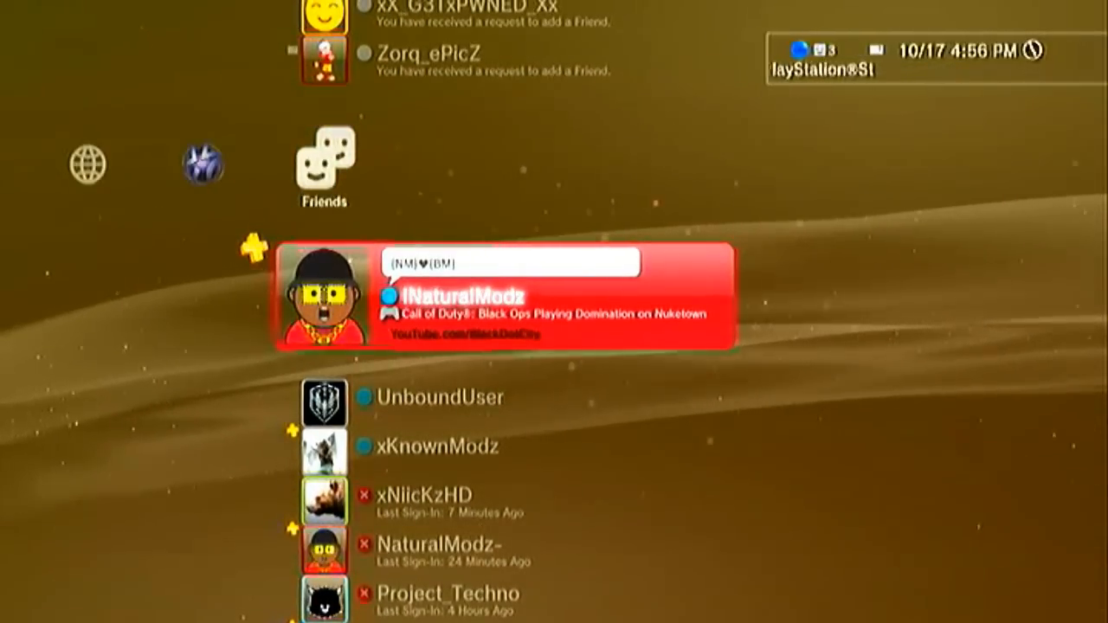